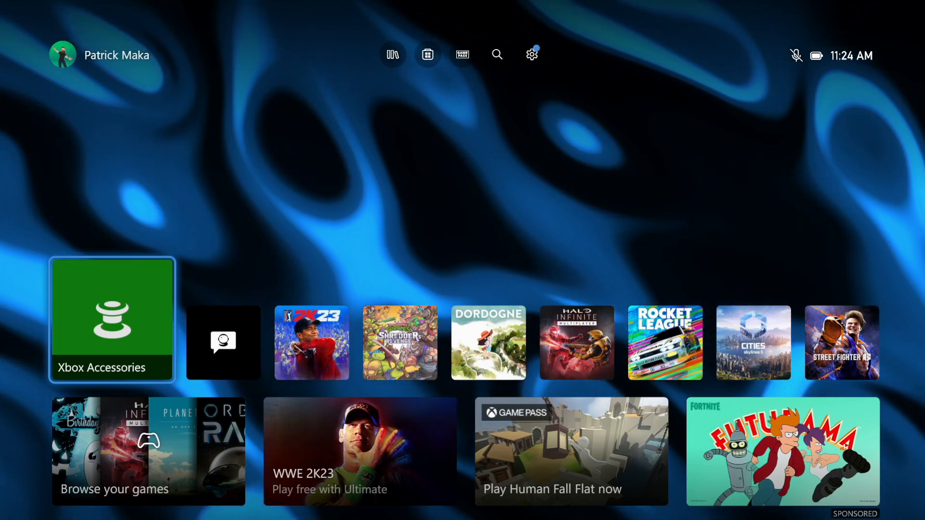
# - Launch Xbox Accessories and bring up the 'What do you want to connect?' device list
pyautogui.click(63, 55)
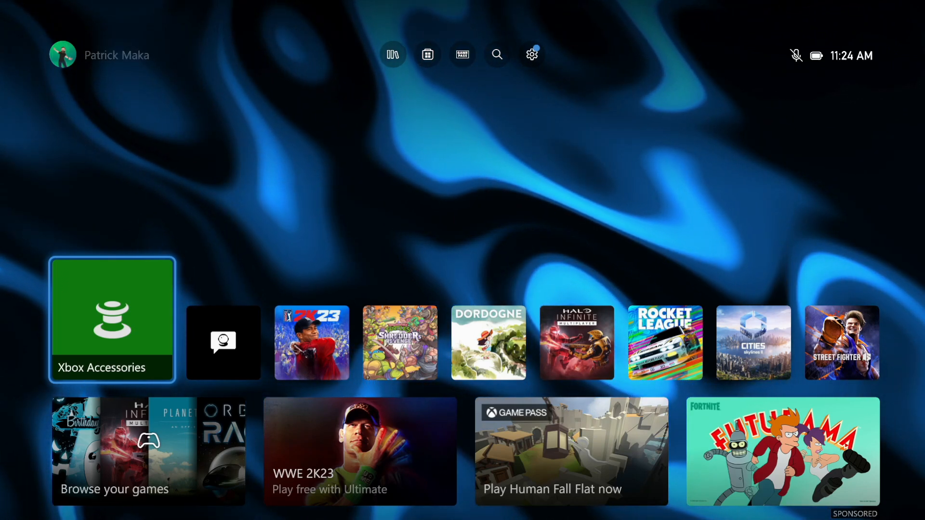
pyautogui.click(111, 319)
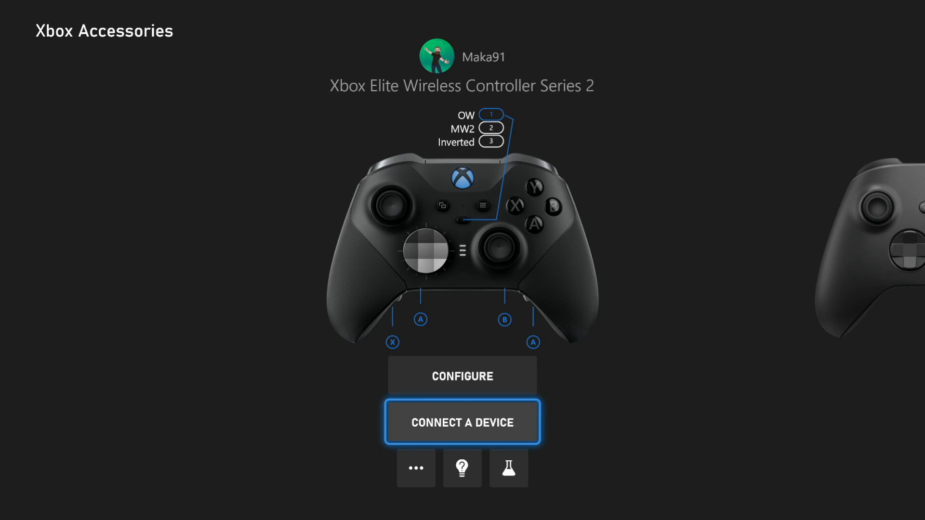
pyautogui.click(462, 422)
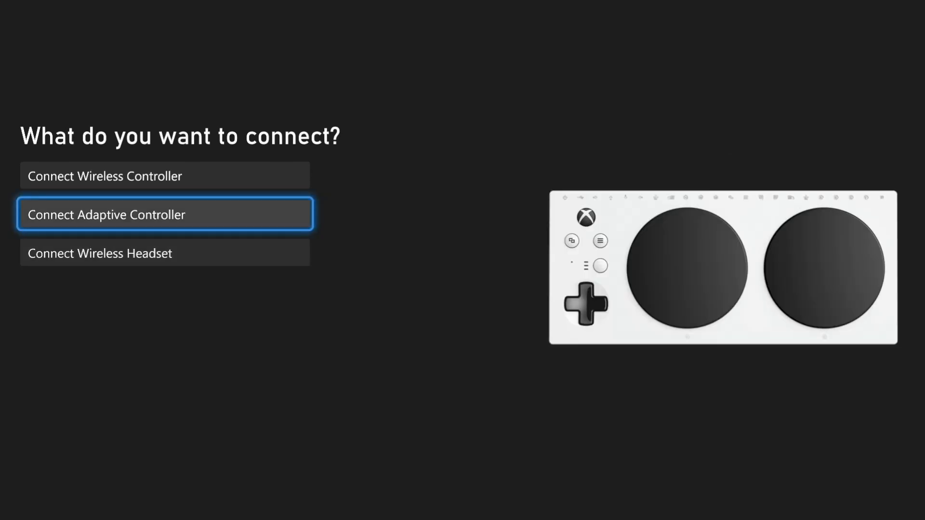
# - Back out of the connect list to the Elite Series 2 page and browse its options
pyautogui.press('Up')
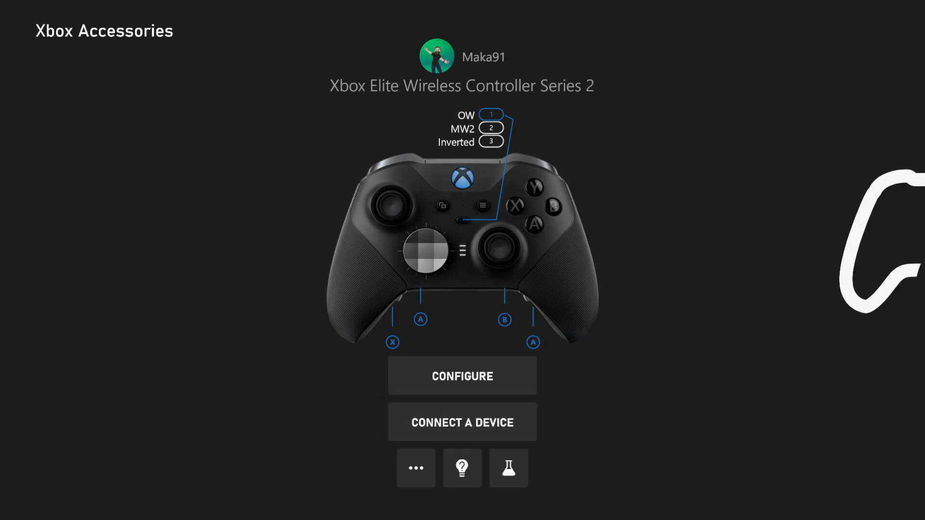
pyautogui.click(462, 422)
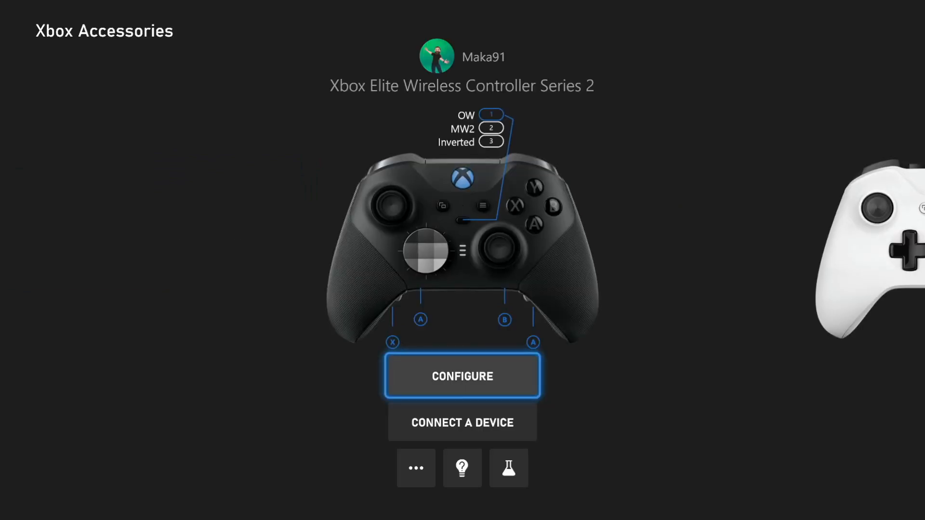
pyautogui.hscroll(3)
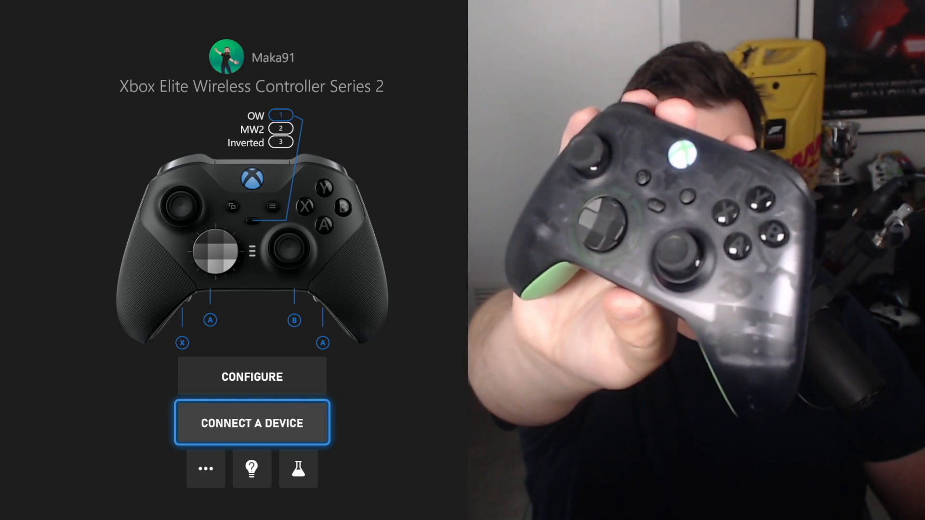
# - Close Xbox Accessories with the Xbox button, returning to the Dashboard home screen
pyautogui.click(251, 422)
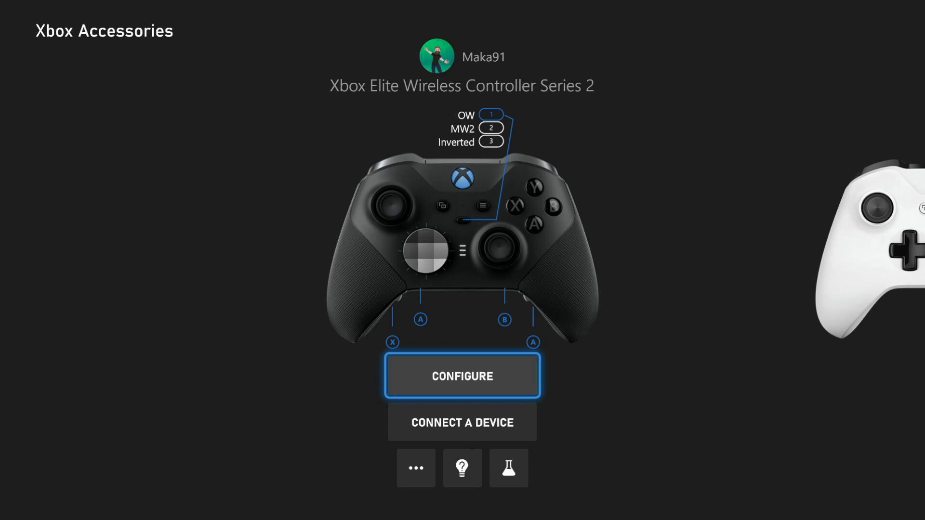
pyautogui.press('Xbox')
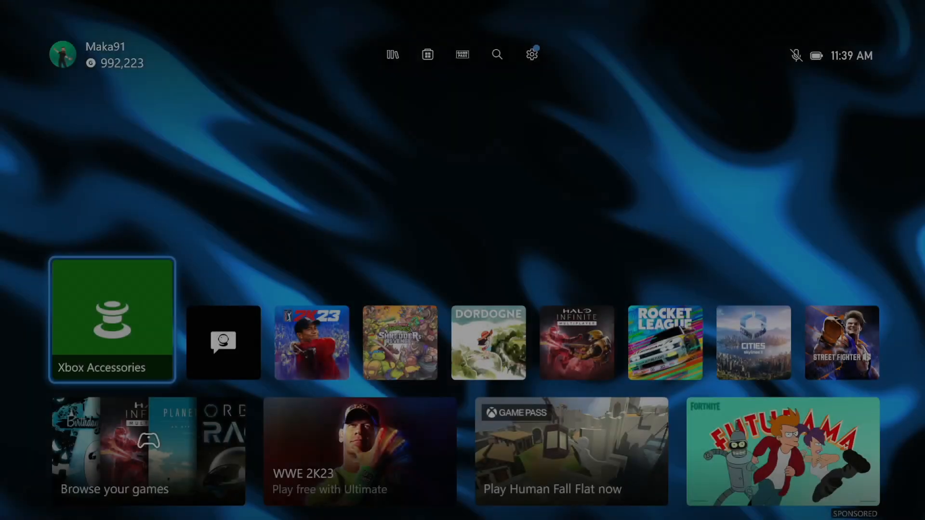